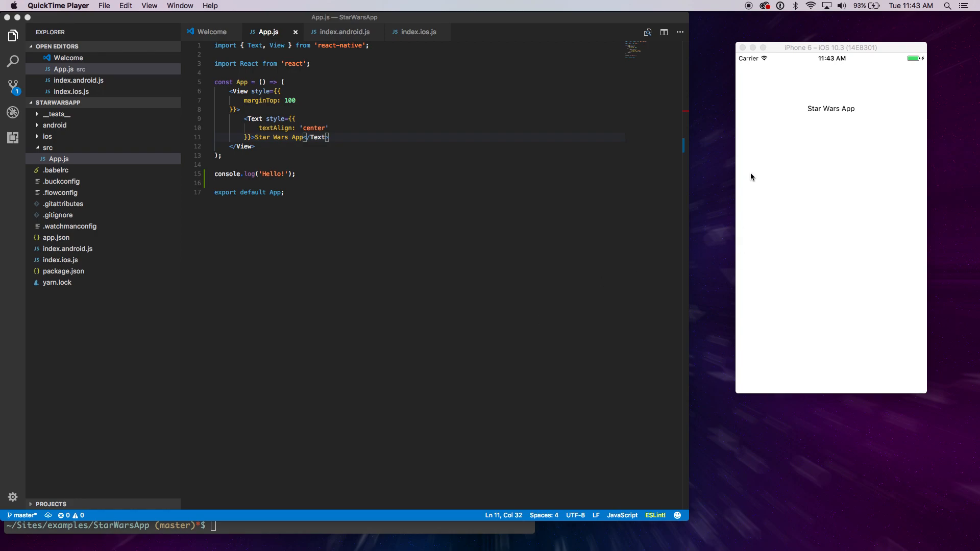
pyautogui.moveTo(735, 194)
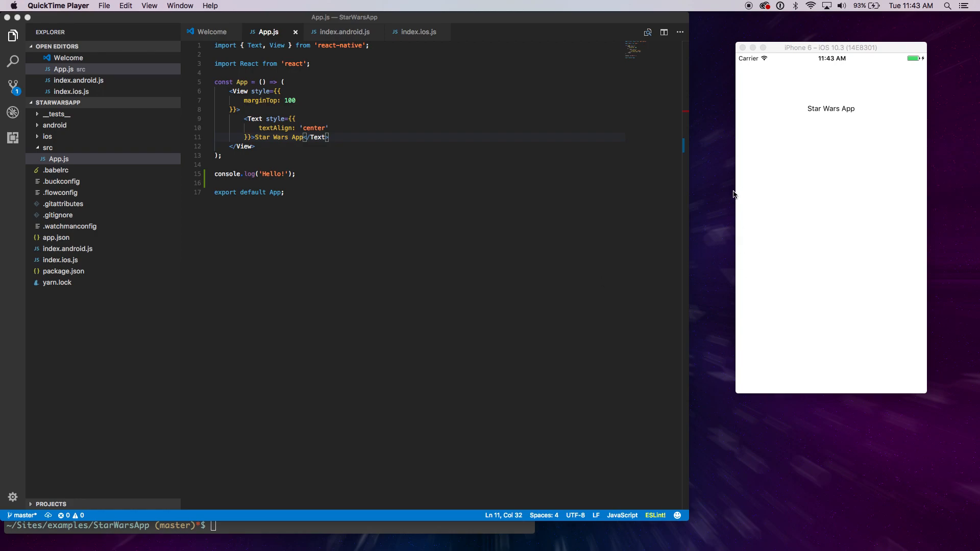
pyautogui.moveTo(824, 129)
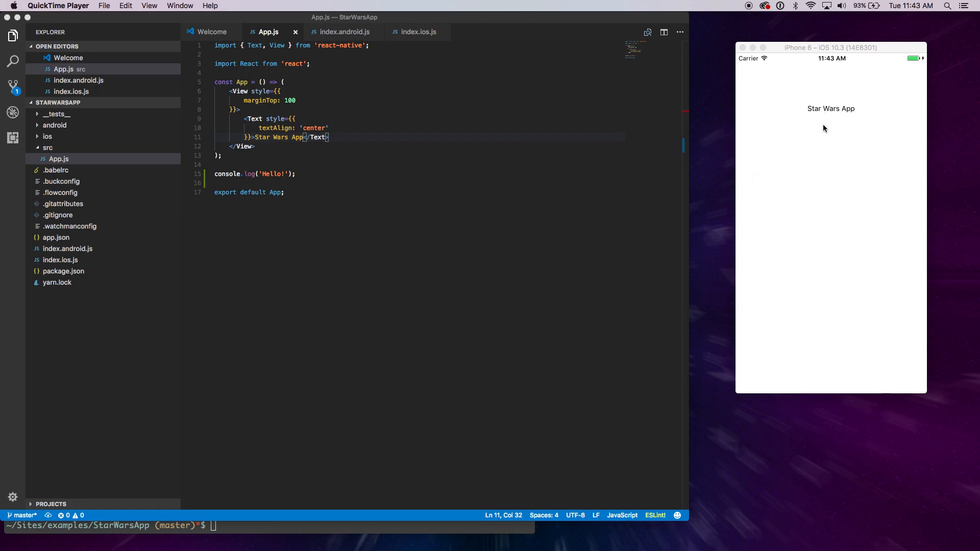
pyautogui.moveTo(843, 100)
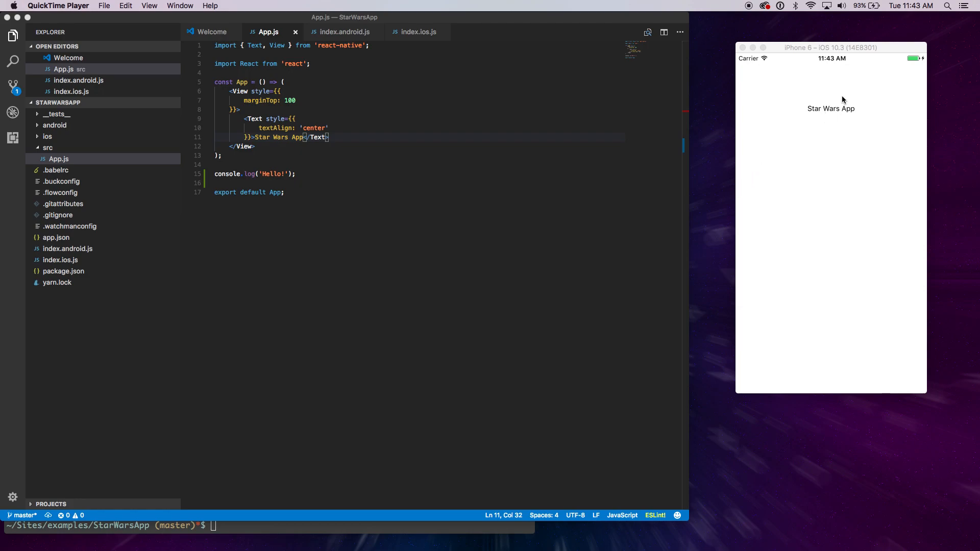
# Focus the iOS Simulator and reload the Star Wars App from the developer menu
pyautogui.click(830, 44)
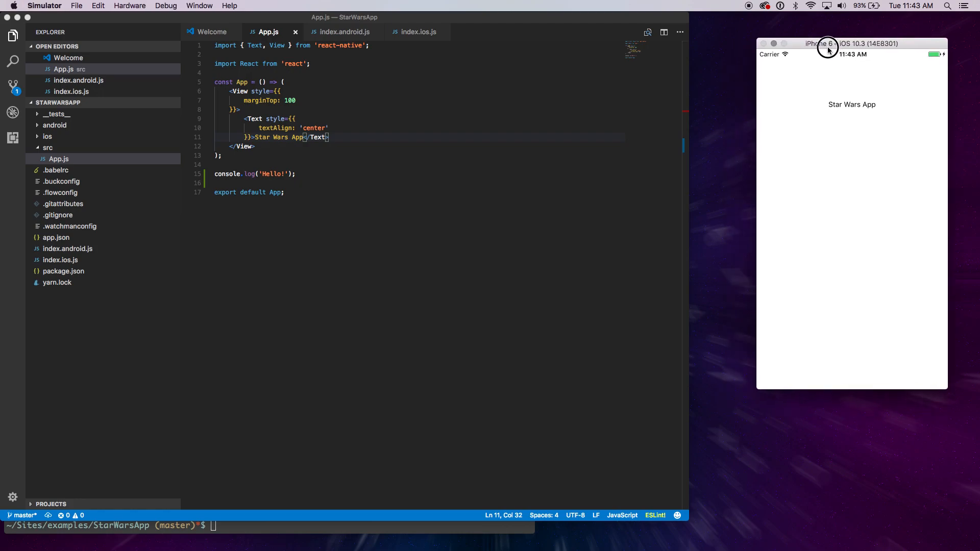
pyautogui.moveTo(868, 180)
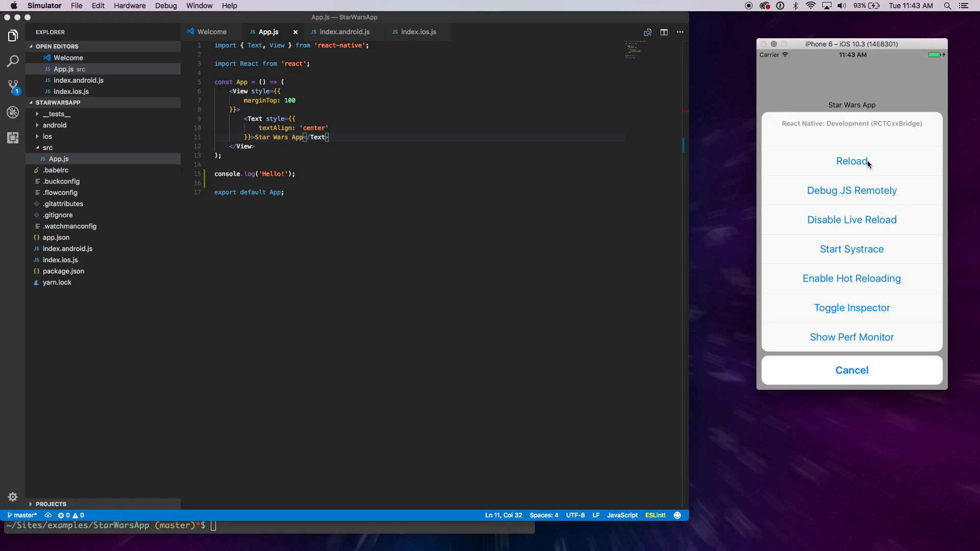
pyautogui.click(851, 160)
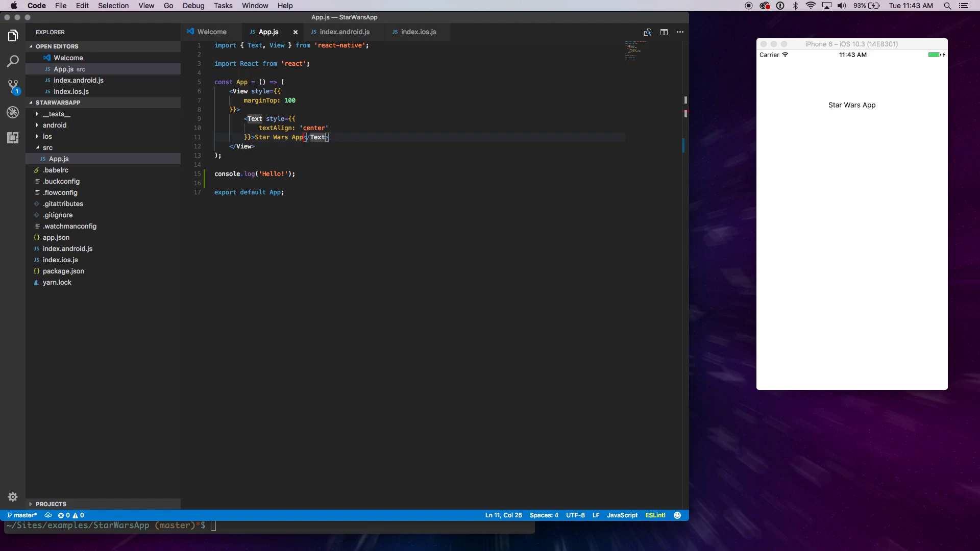
pyautogui.write('!!!')
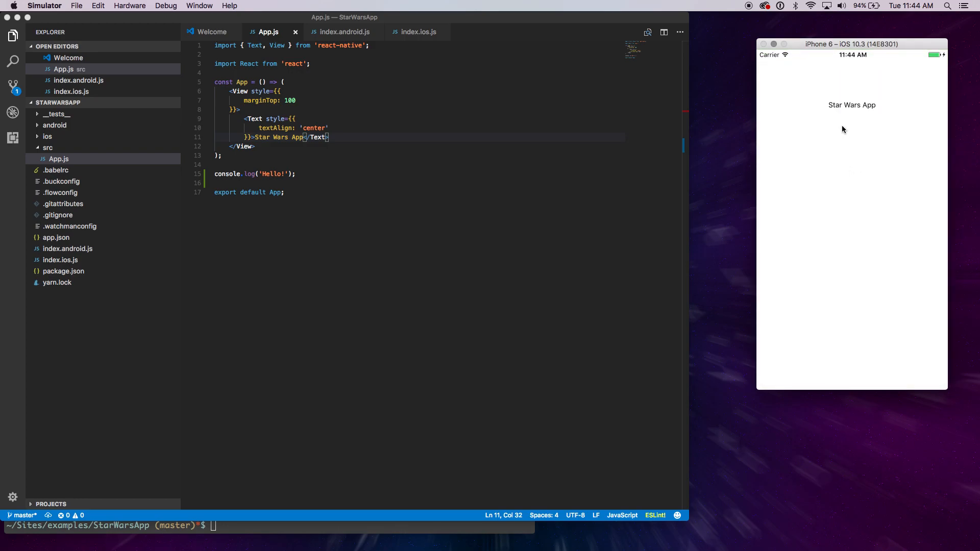
pyautogui.moveTo(839, 122)
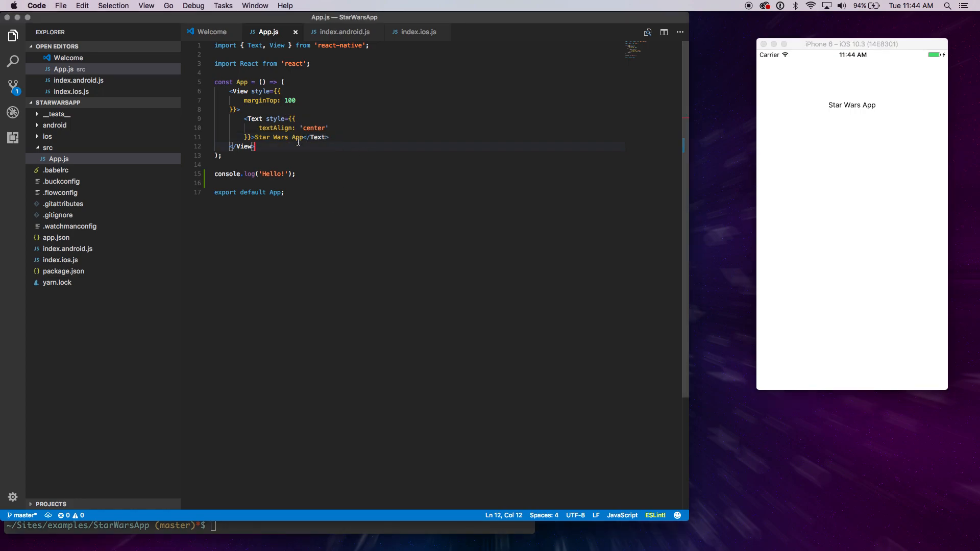
# Append '!!!' so the title in App.js reads 'Star Wars App!!!'
pyautogui.write('!!!')
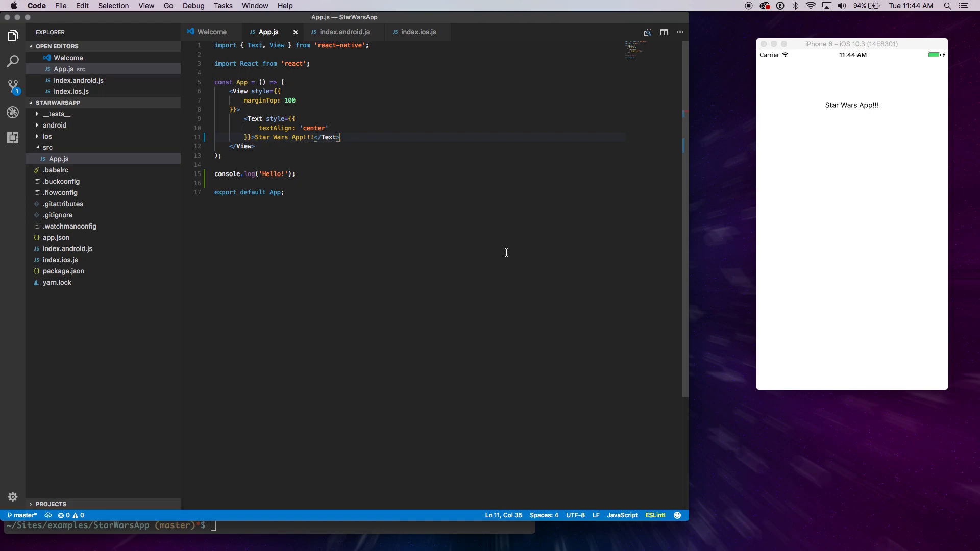
pyautogui.moveTo(497, 230)
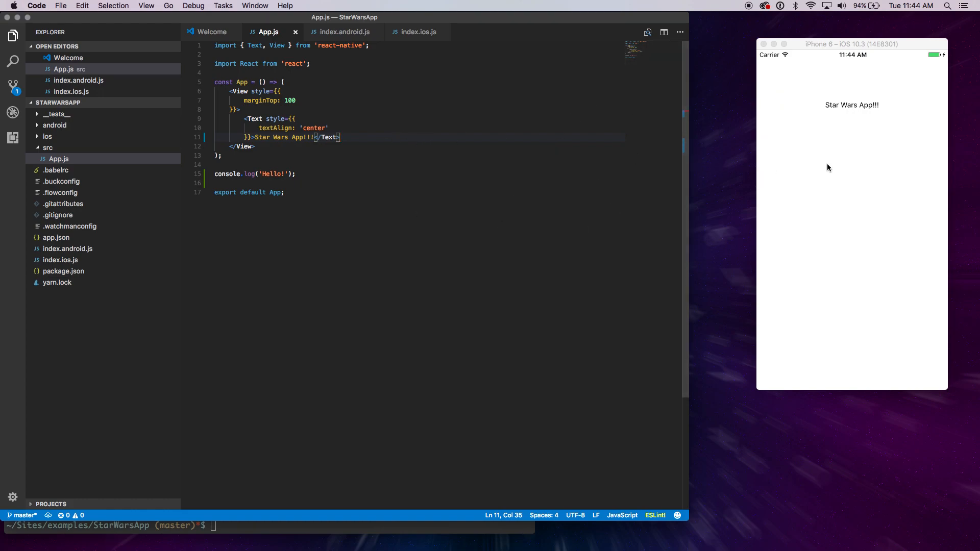
pyautogui.moveTo(860, 185)
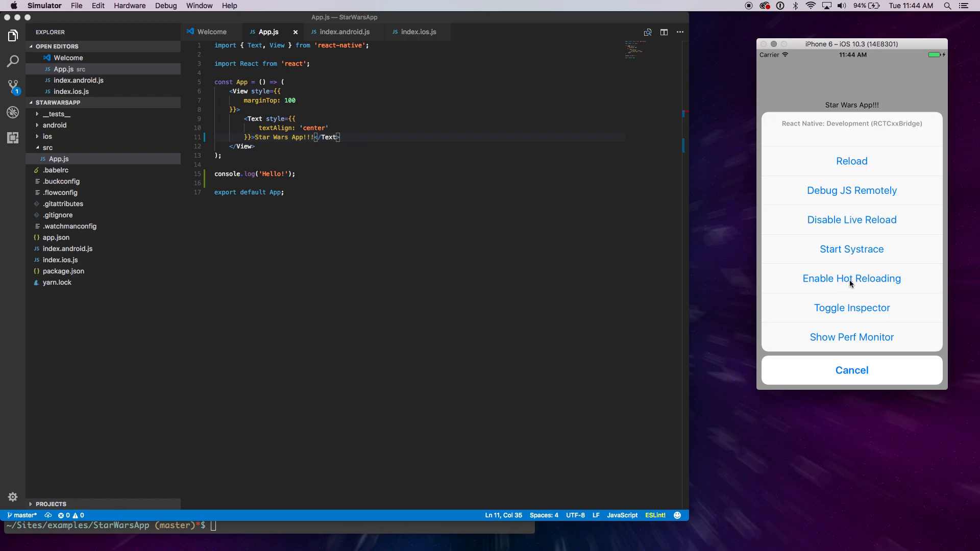
pyautogui.moveTo(611, 262)
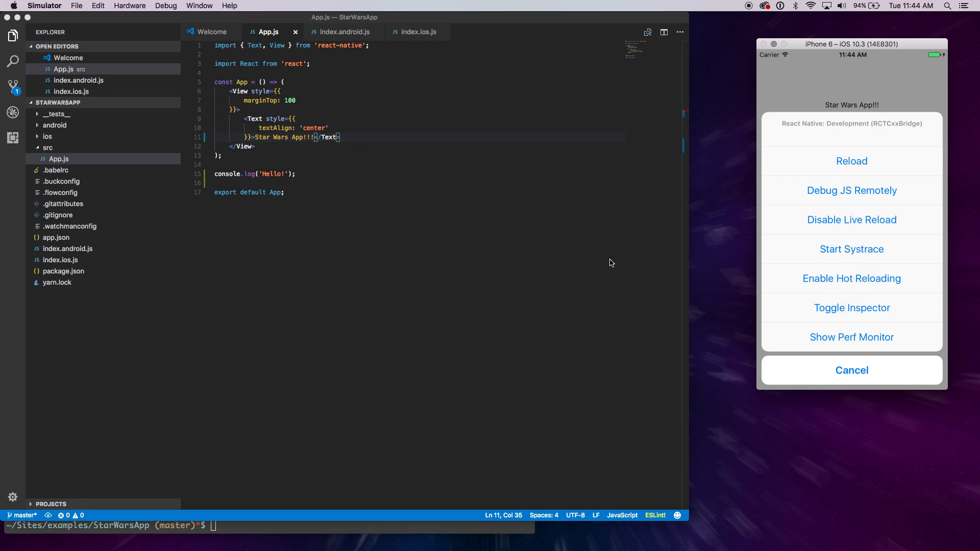
pyautogui.moveTo(689, 326)
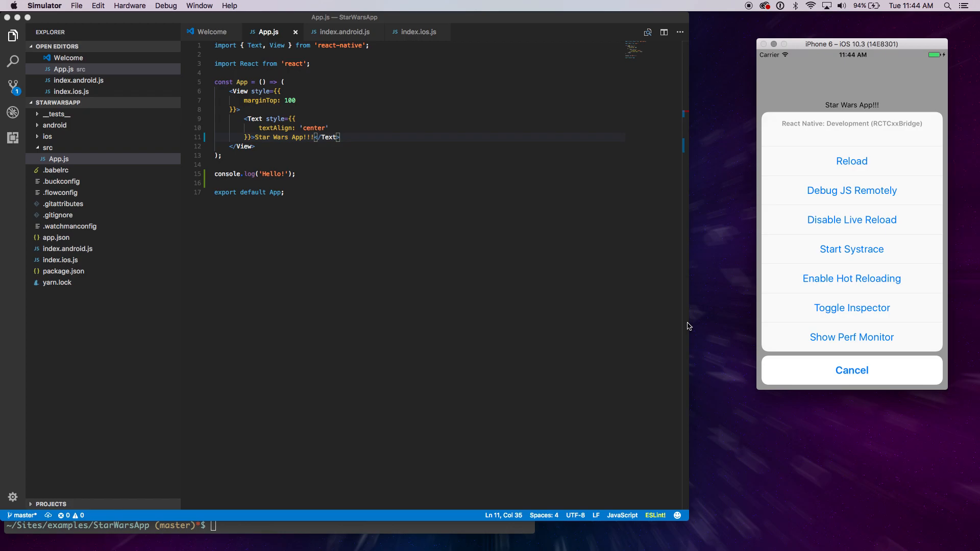
# Show the React Native developer menu over the running Star Wars app
pyautogui.click(852, 370)
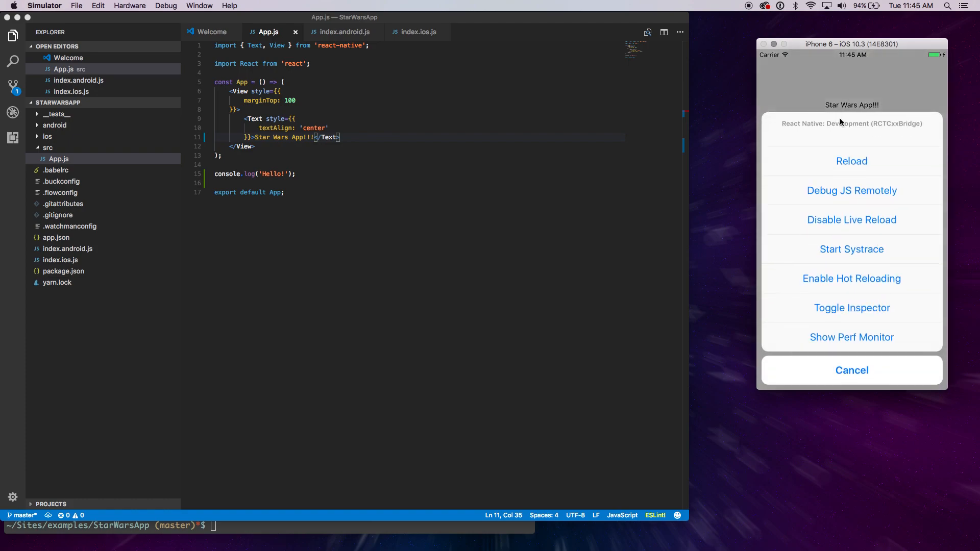
pyautogui.moveTo(863, 293)
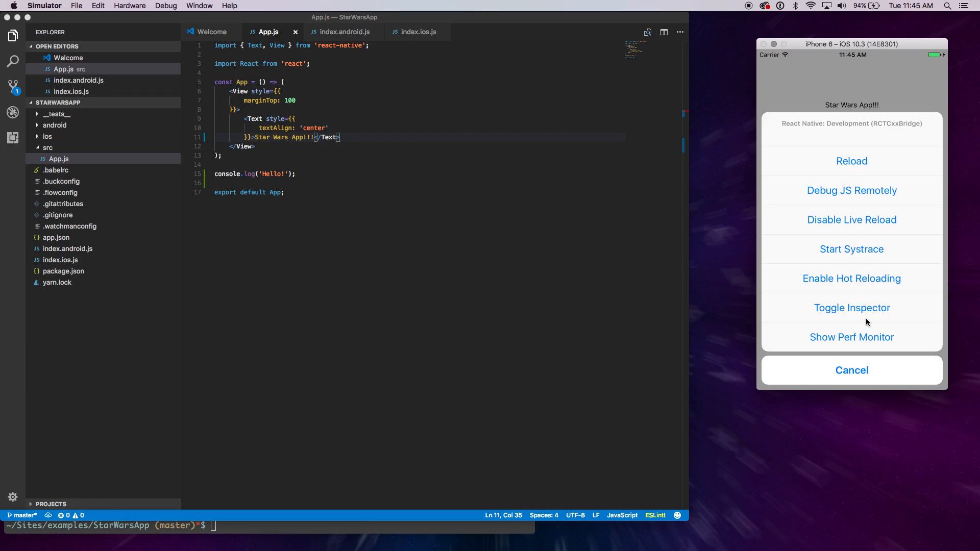
pyautogui.moveTo(868, 312)
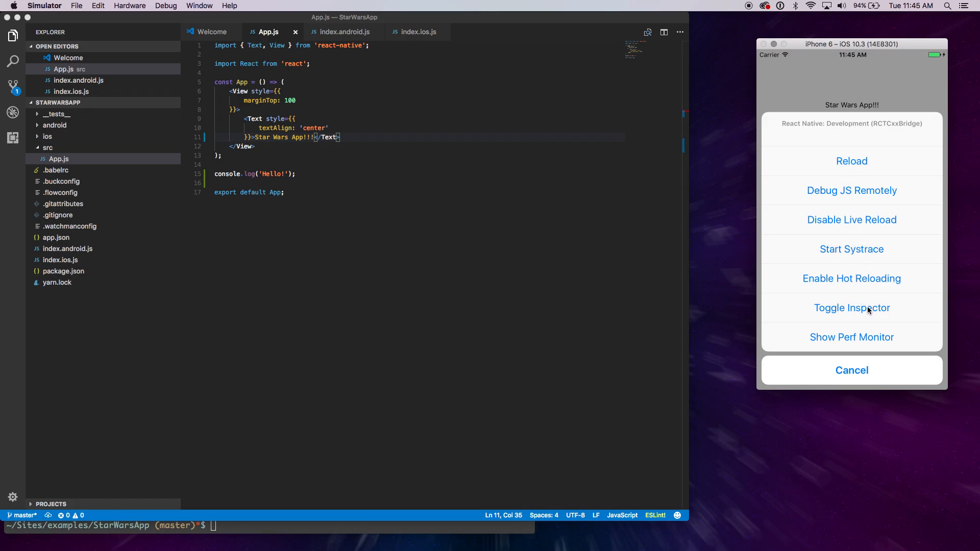
# Enable Toggle Inspector so the app prompts to tap something to inspect
pyautogui.click(851, 307)
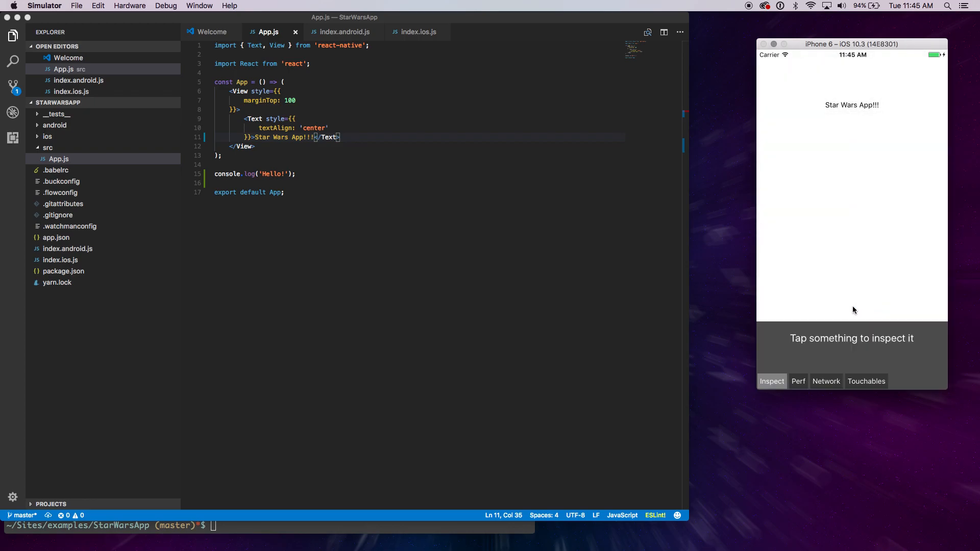
pyautogui.moveTo(831, 327)
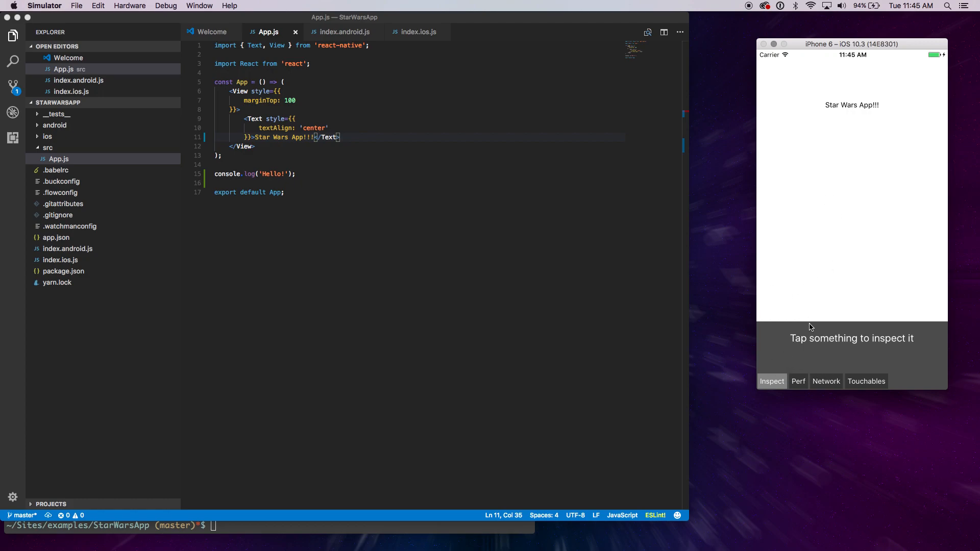
pyautogui.moveTo(845, 255)
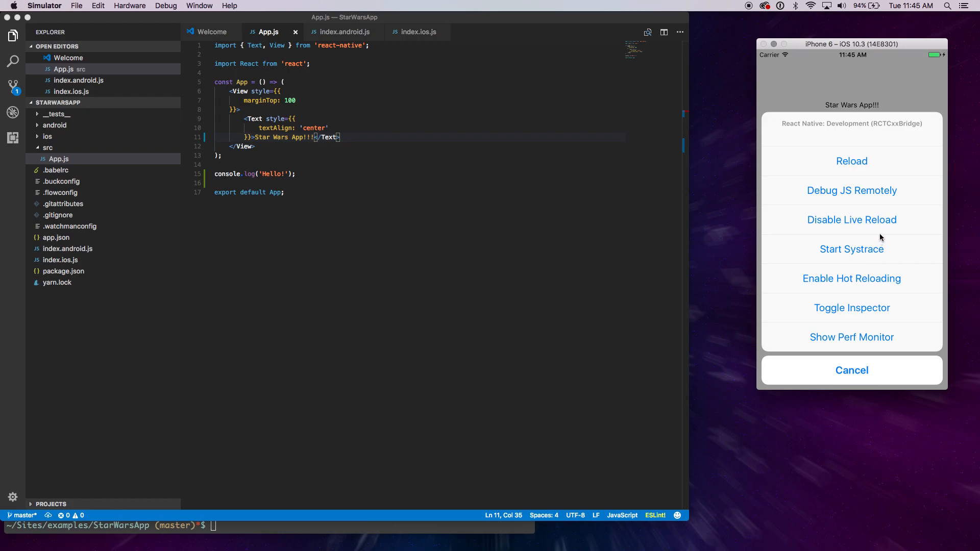
pyautogui.moveTo(886, 175)
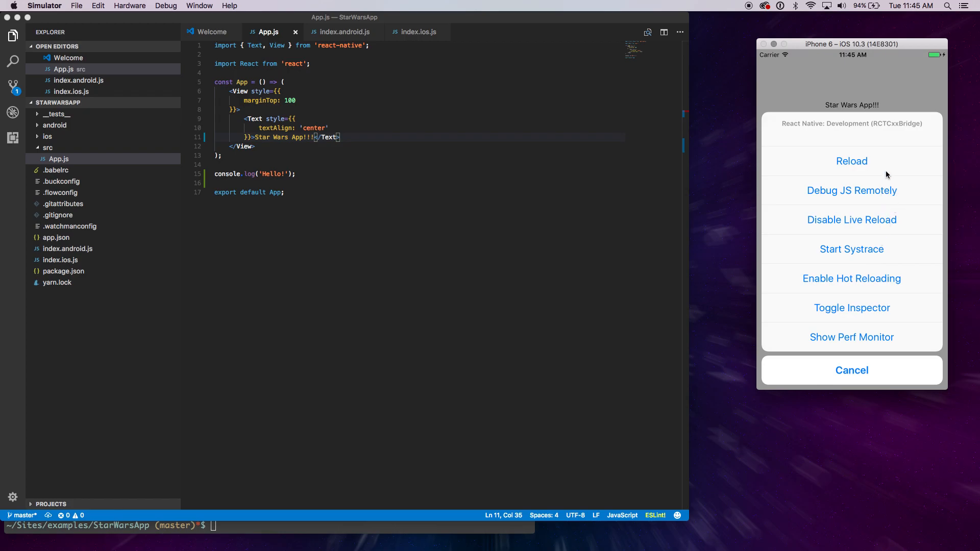
pyautogui.moveTo(867, 196)
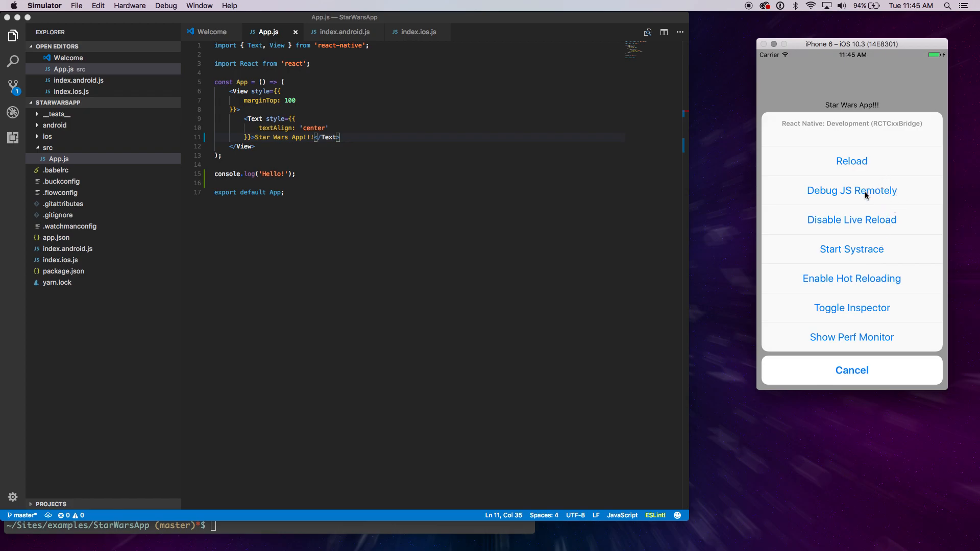
# Choose Debug JS Remotely, launching the React Native Debugger session in Chrome
pyautogui.click(851, 370)
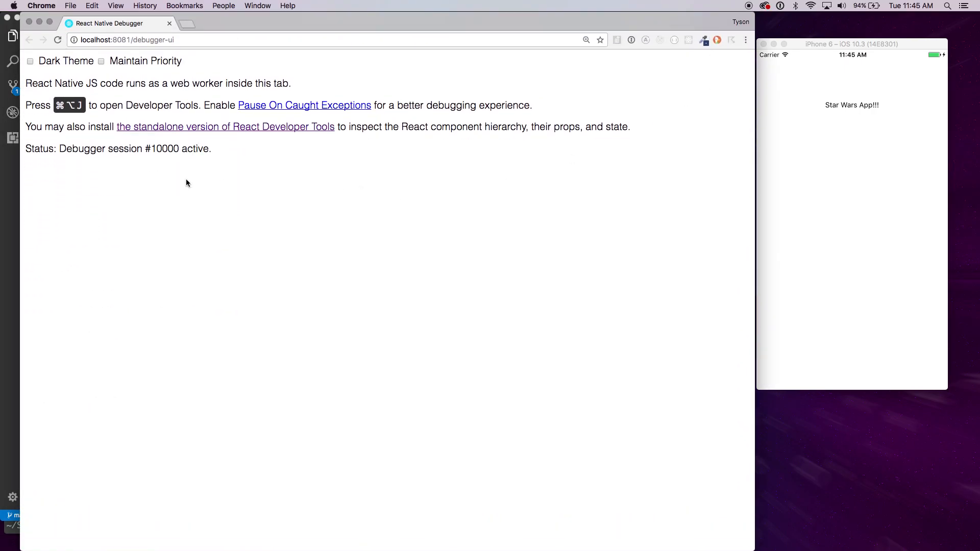
# Inspect the debugger-ui page and show the Console with the StarWarsApp log messages
pyautogui.rightClick(187, 183)
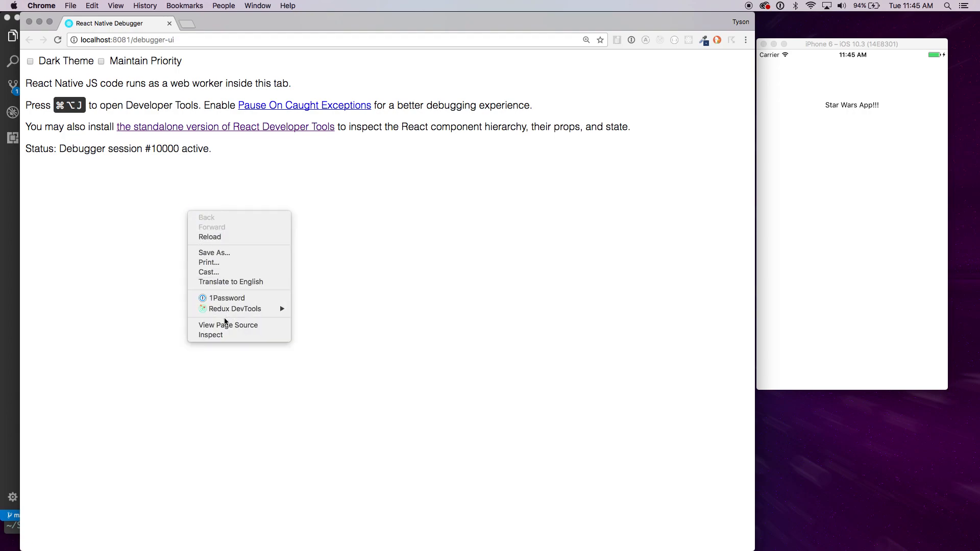
pyautogui.click(211, 347)
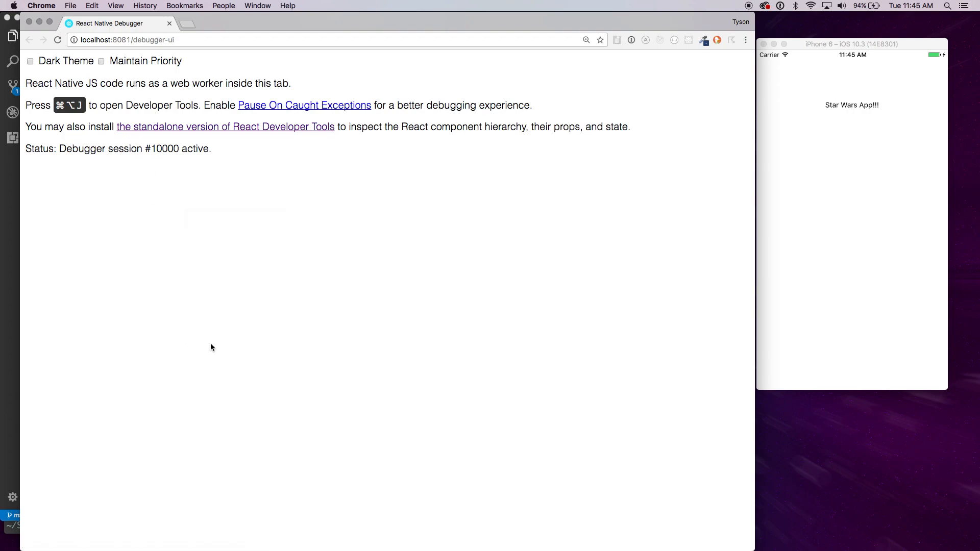
pyautogui.rightClick(211, 347)
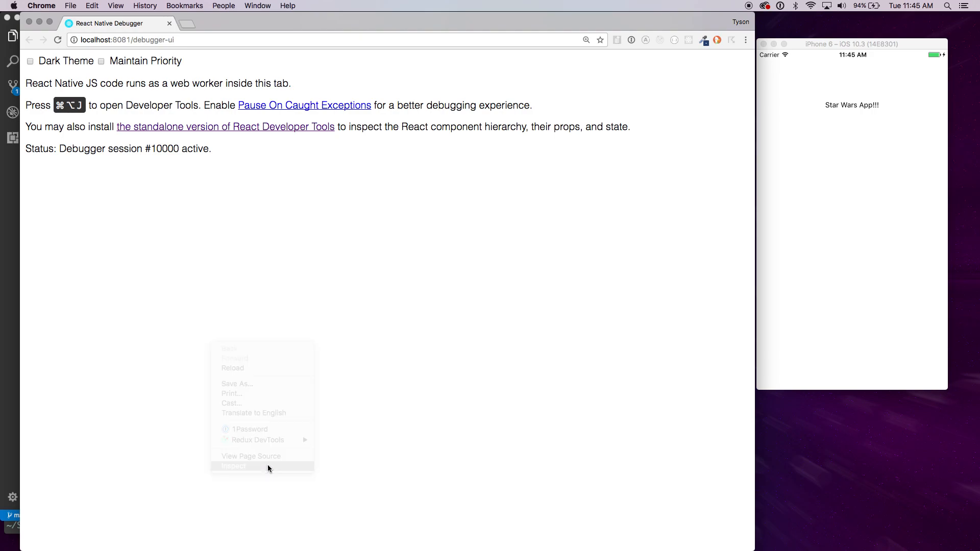
pyautogui.click(234, 466)
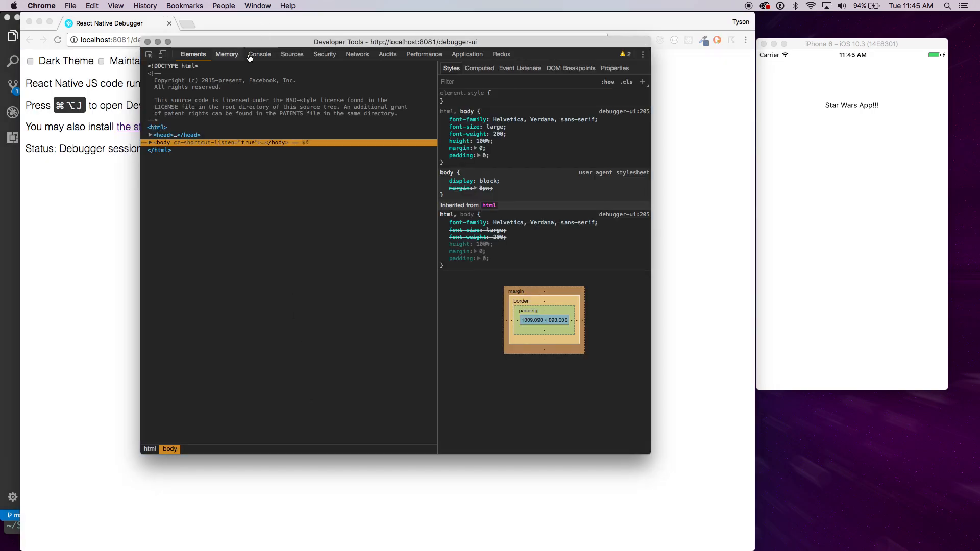
pyautogui.click(258, 54)
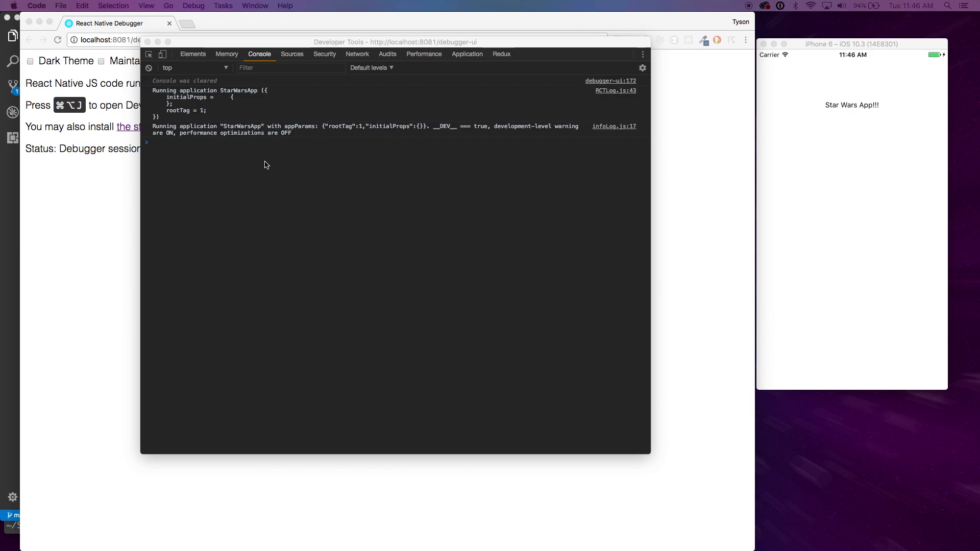
pyautogui.moveTo(494, 199)
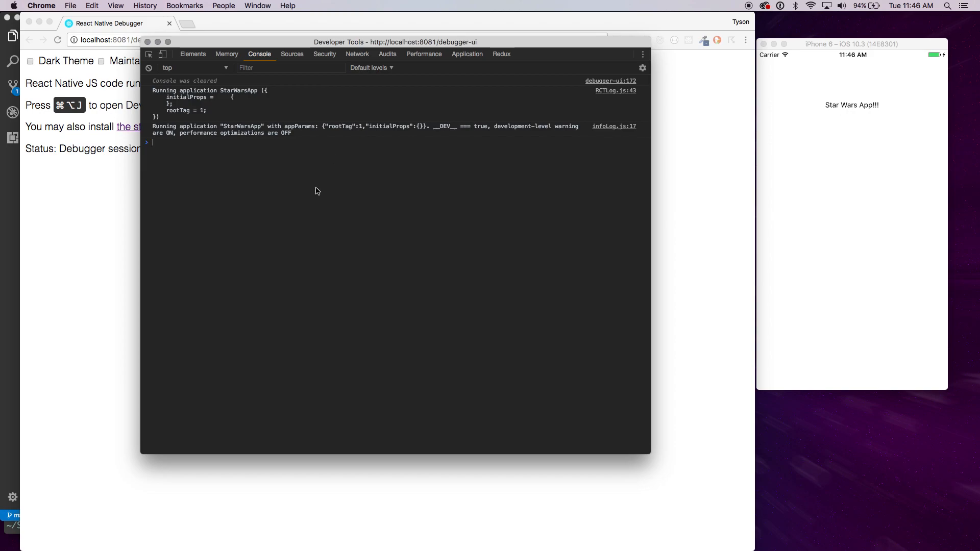
pyautogui.moveTo(285, 123)
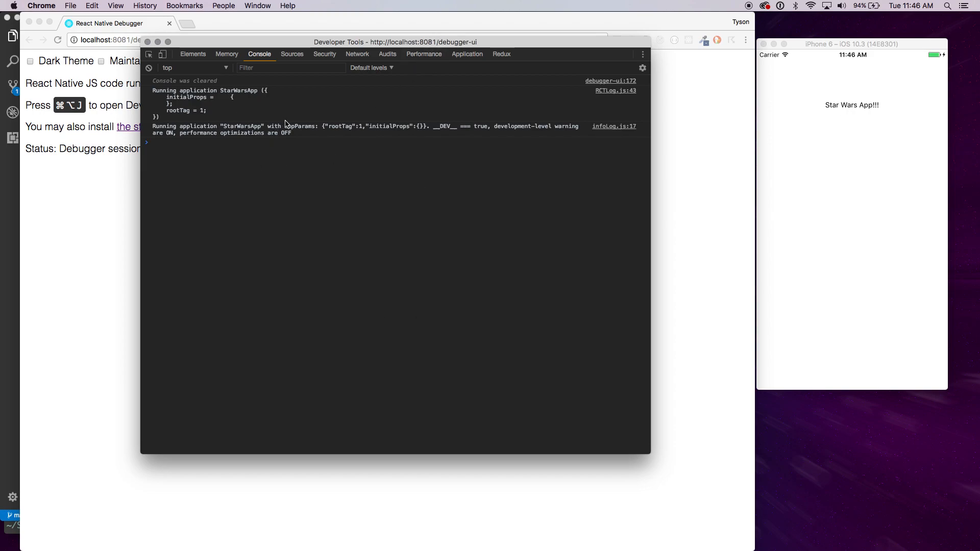
pyautogui.moveTo(301, 111)
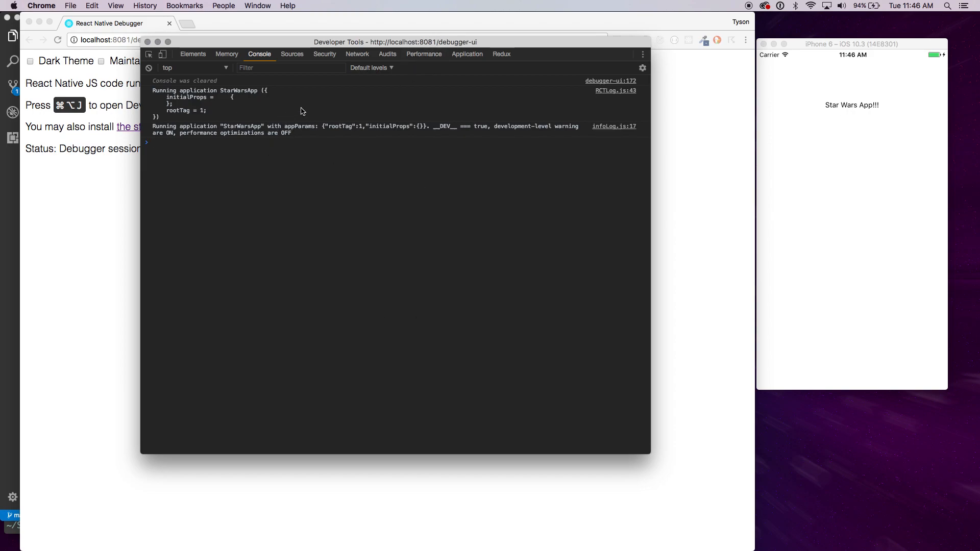
pyautogui.moveTo(276, 285)
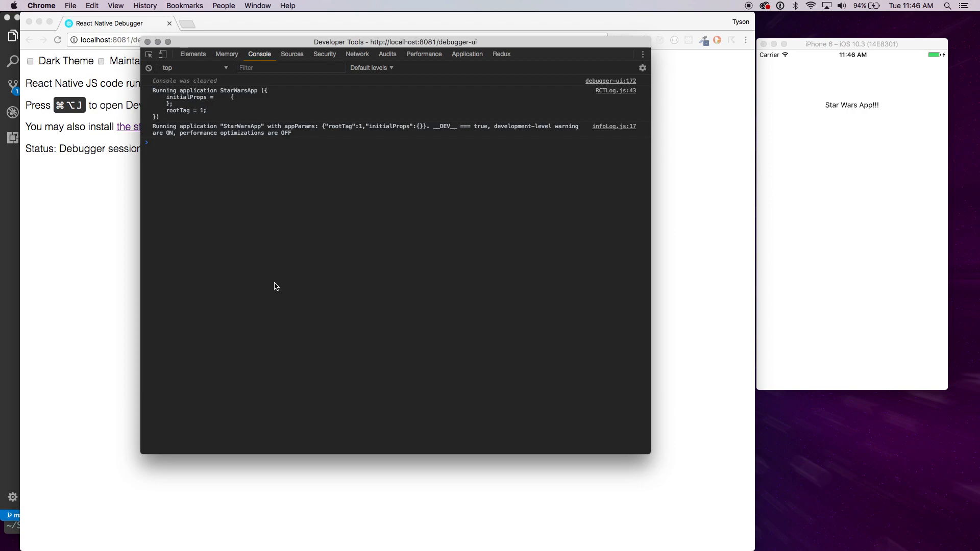
pyautogui.moveTo(653, 7)
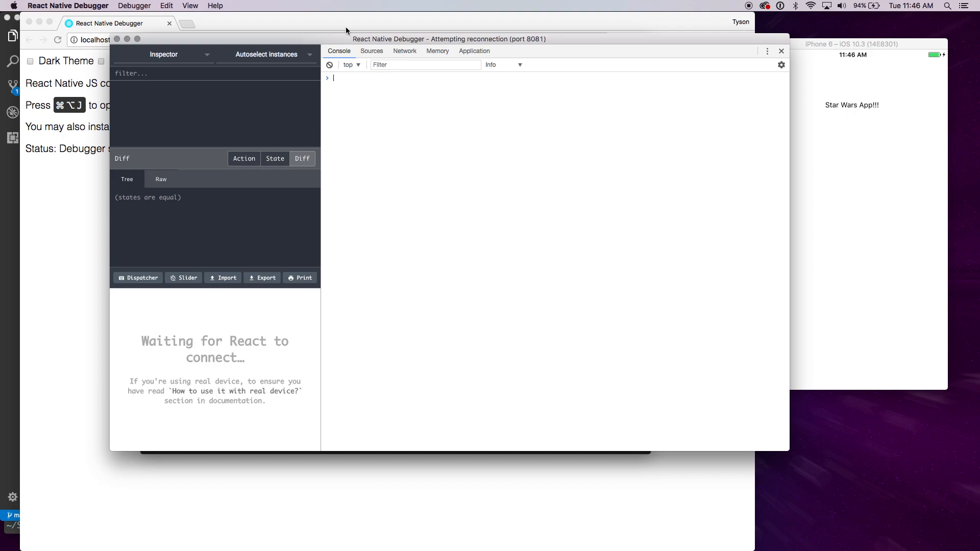
pyautogui.moveTo(366, 70)
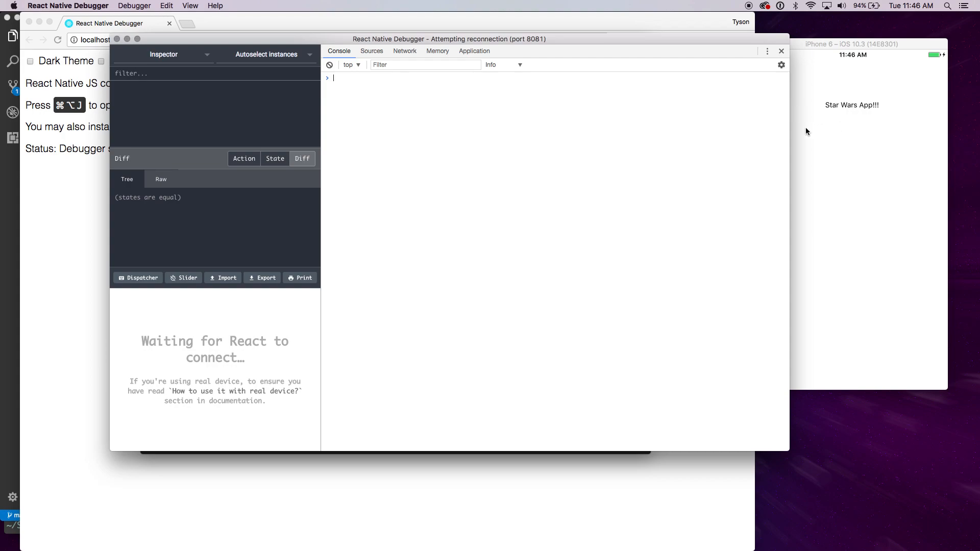
pyautogui.moveTo(812, 223)
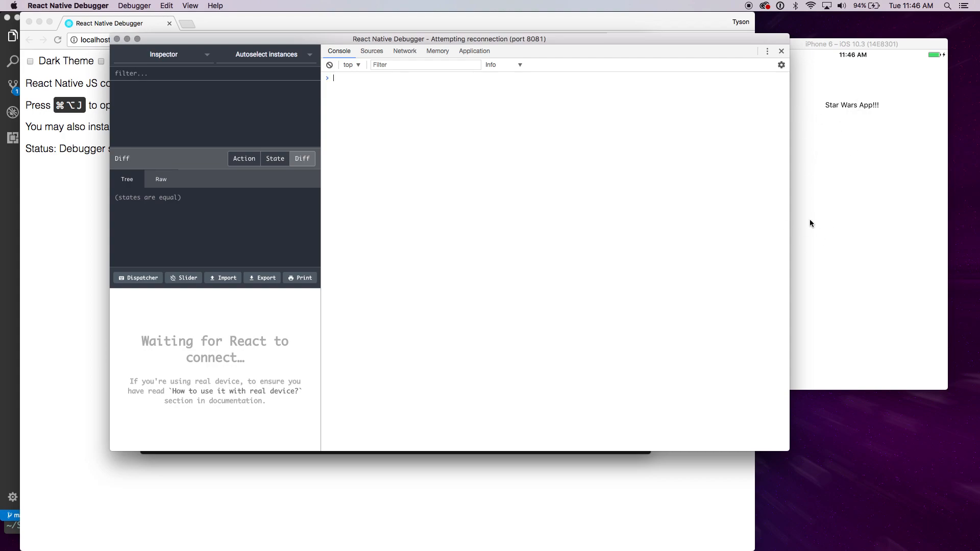
pyautogui.moveTo(406, 244)
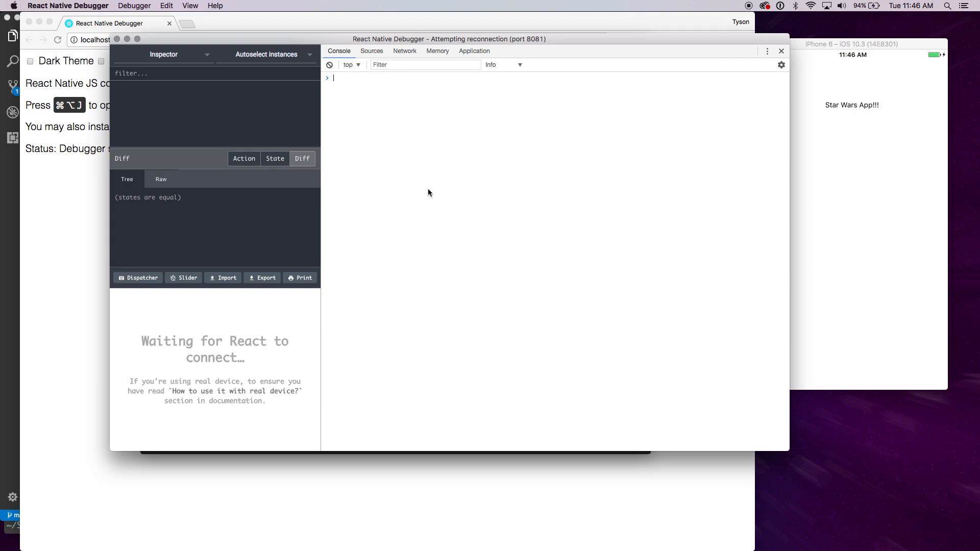
pyautogui.moveTo(358, 87)
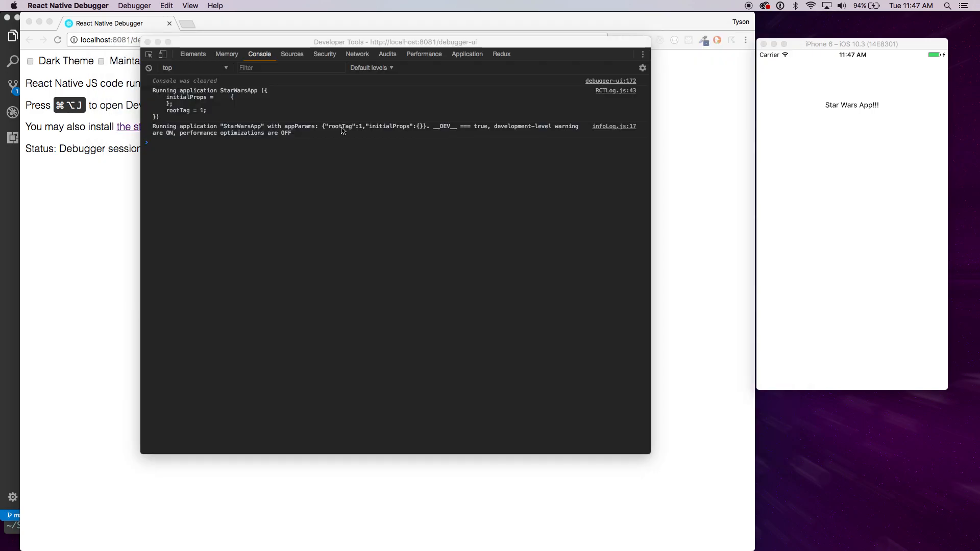
pyautogui.moveTo(396, 180)
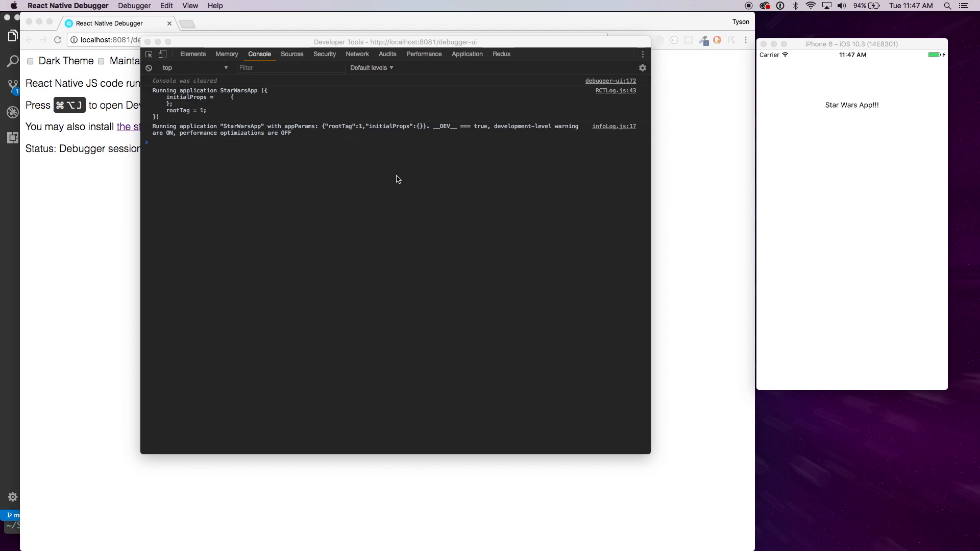
pyautogui.moveTo(418, 203)
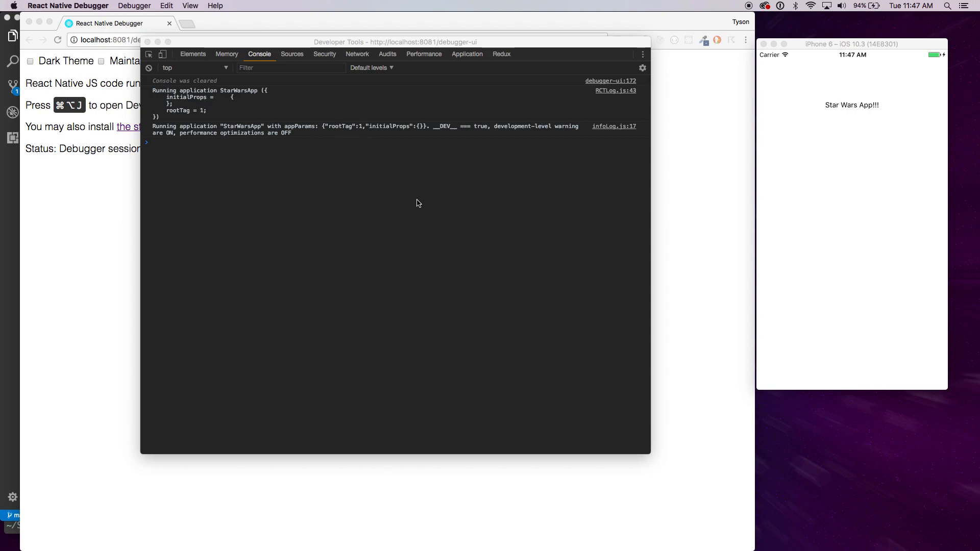